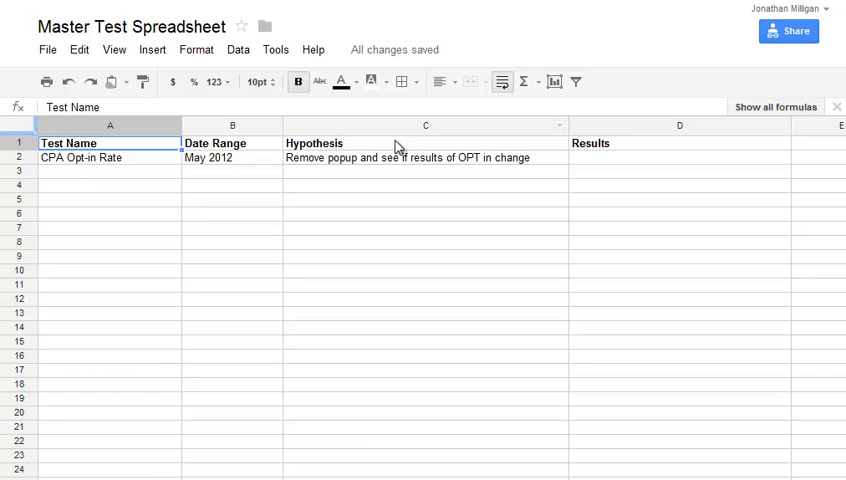
# Review the CPA Opt-in Rate test log entries: test name, May 2012 range, hypothesis, Results
pyautogui.click(109, 157)
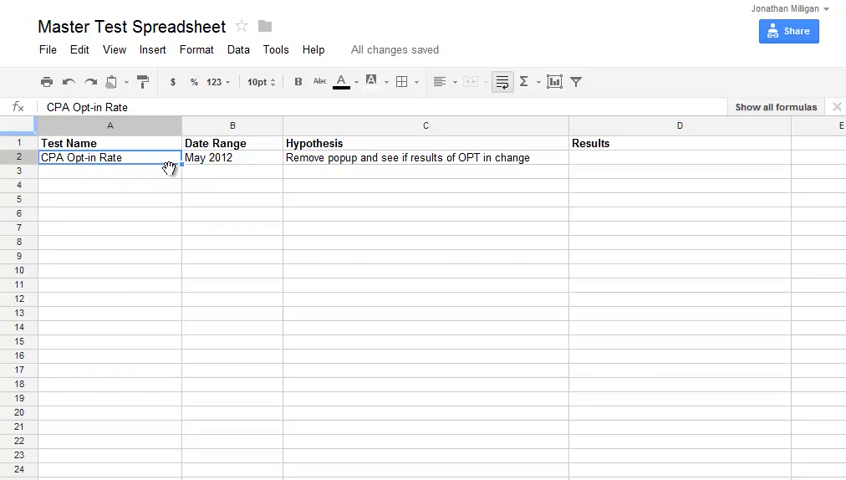
pyautogui.click(233, 158)
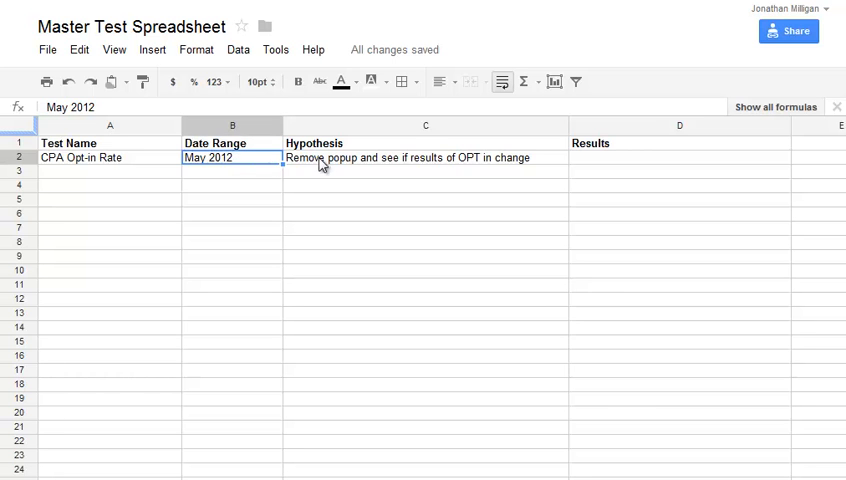
pyautogui.click(425, 157)
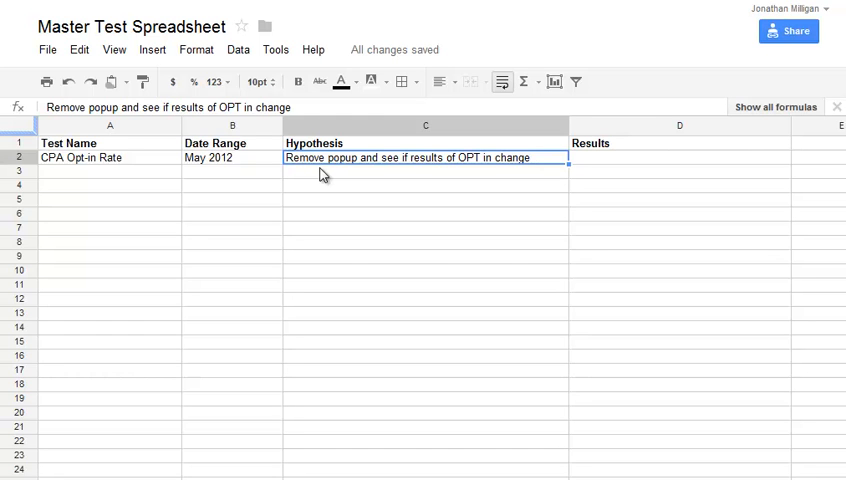
pyautogui.moveTo(618, 145)
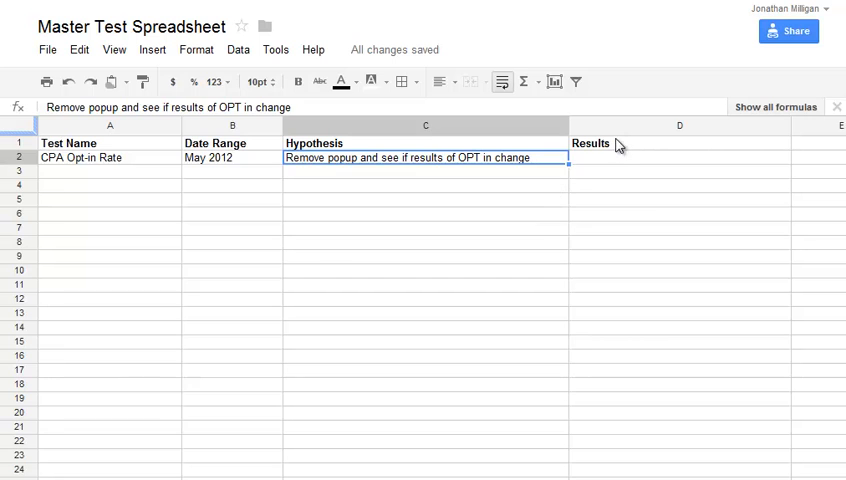
pyautogui.click(679, 157)
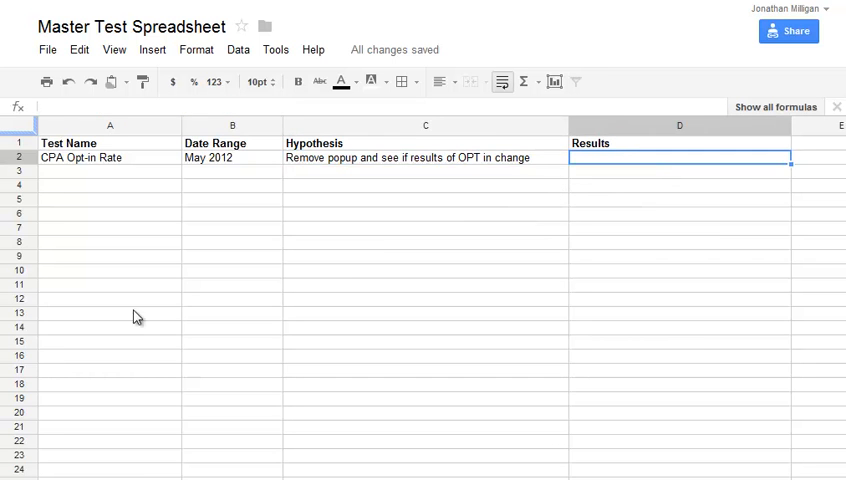
pyautogui.click(110, 184)
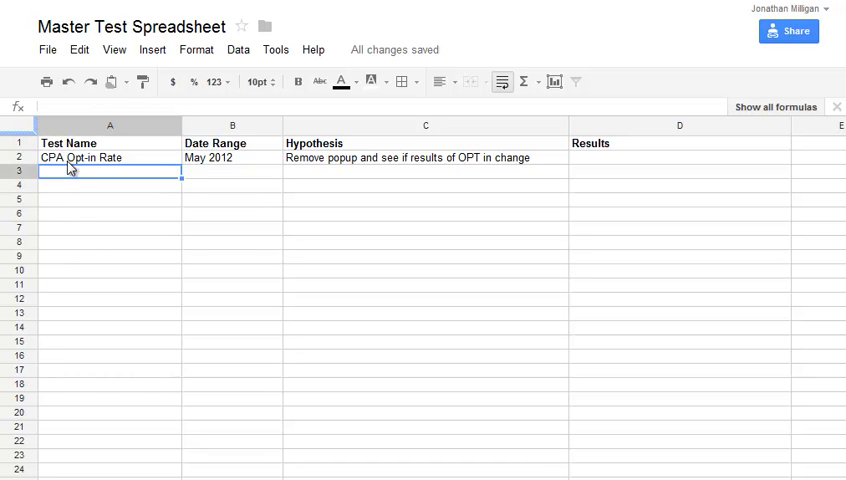
# Switch to the CPA Opt in Rate sheet and select Test A's Variables cell
pyautogui.click(109, 157)
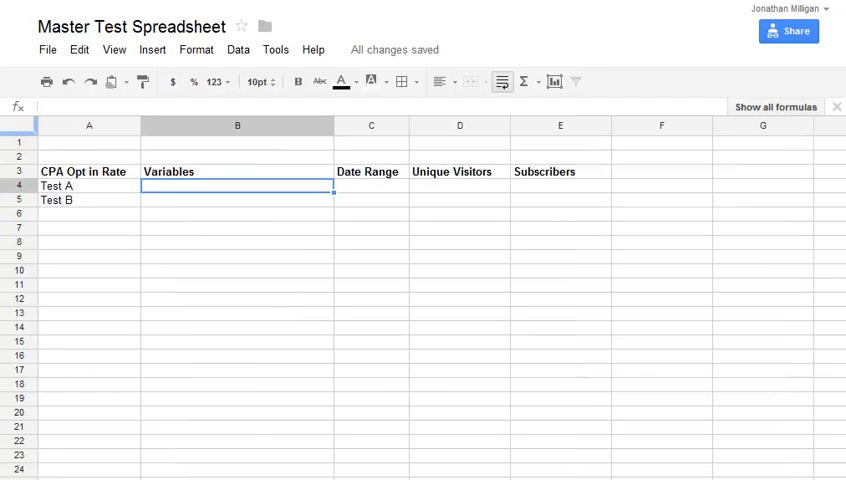
pyautogui.click(88, 171)
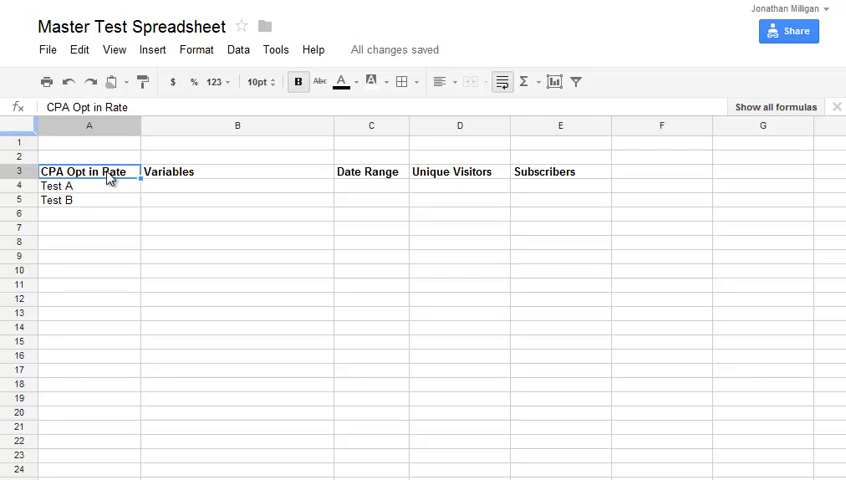
pyautogui.click(88, 186)
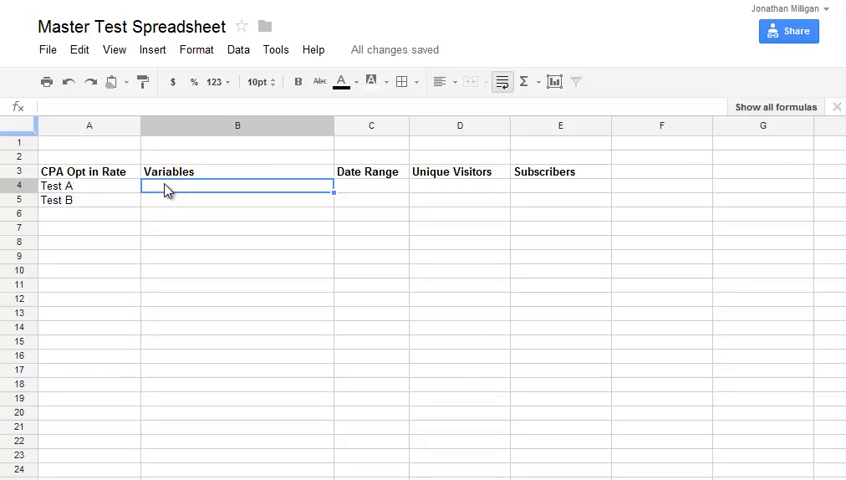
# Enter 'Use pop up to get subscribers' for Test A and begin its May 1-15 date range
pyautogui.write('Use pop')
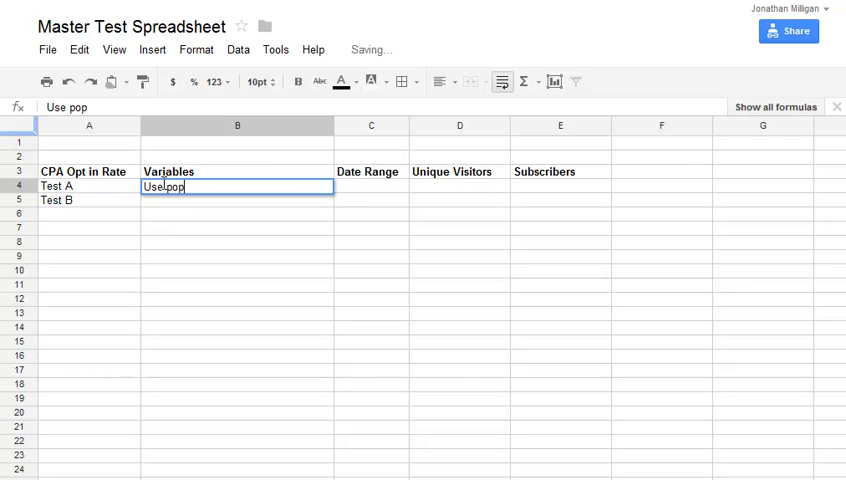
pyautogui.write('up to get')
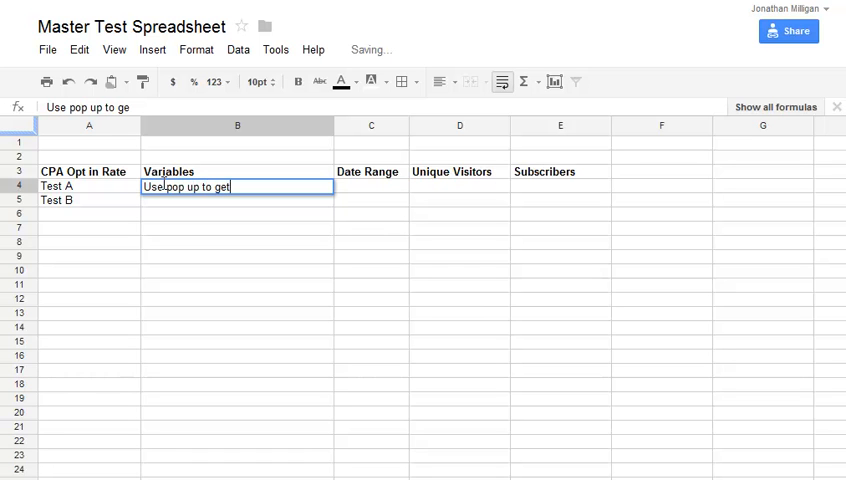
pyautogui.write('subscr')
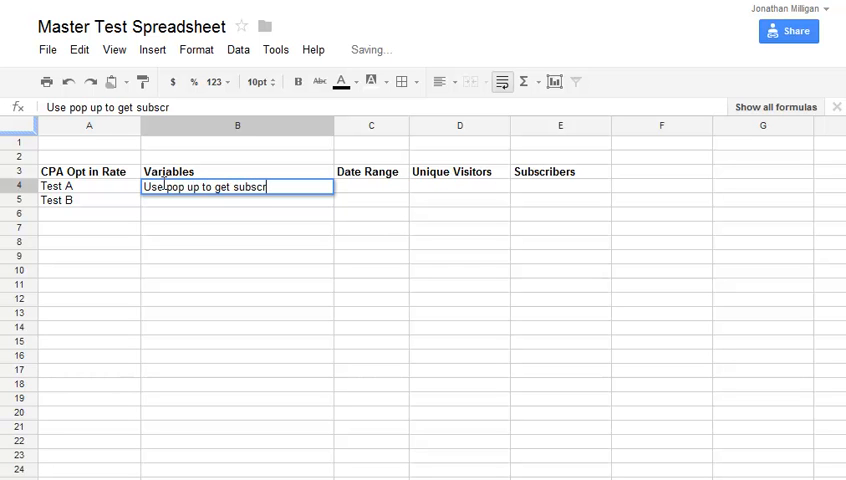
pyautogui.write('ibers')
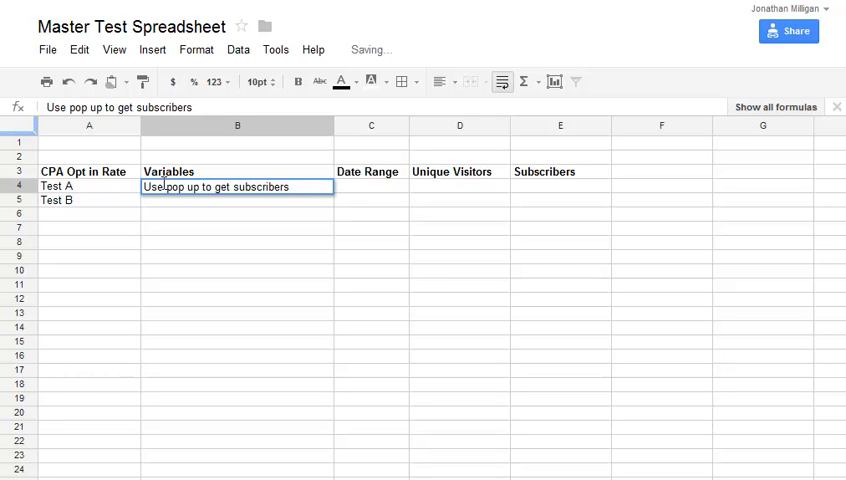
pyautogui.click(371, 187)
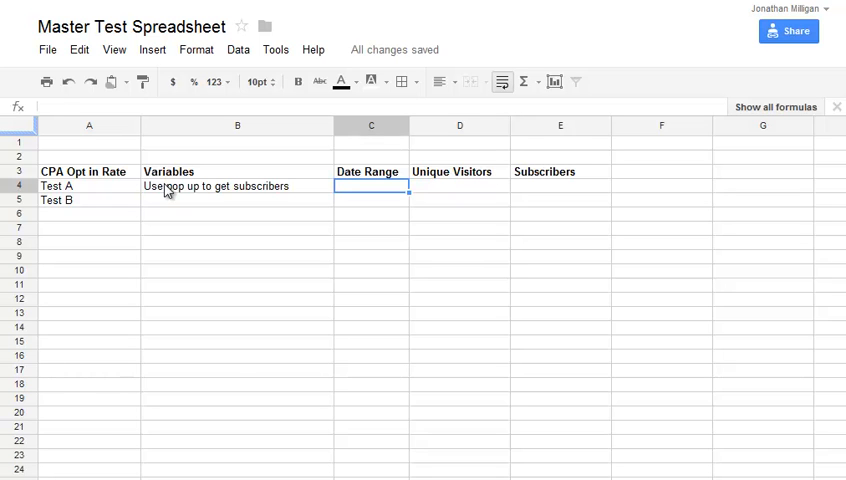
pyautogui.write('May 1-15')
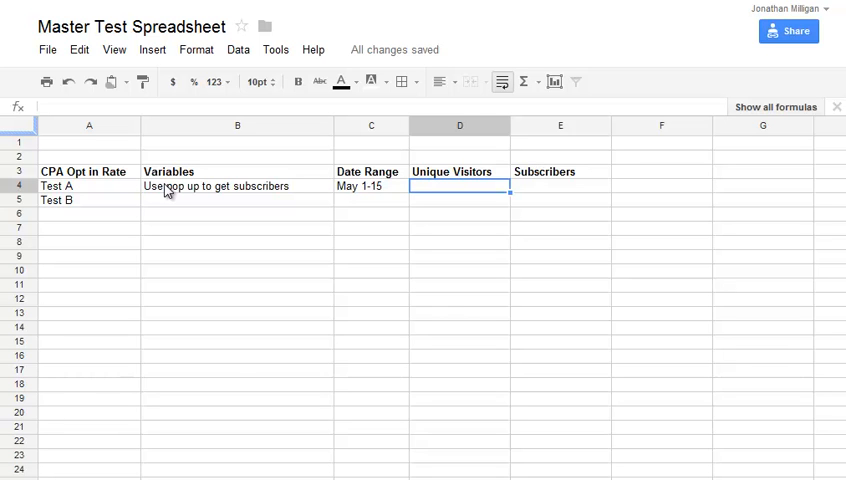
# Enter 80230 unique visitors and 42 subscribers for Test A
pyautogui.click(370, 186)
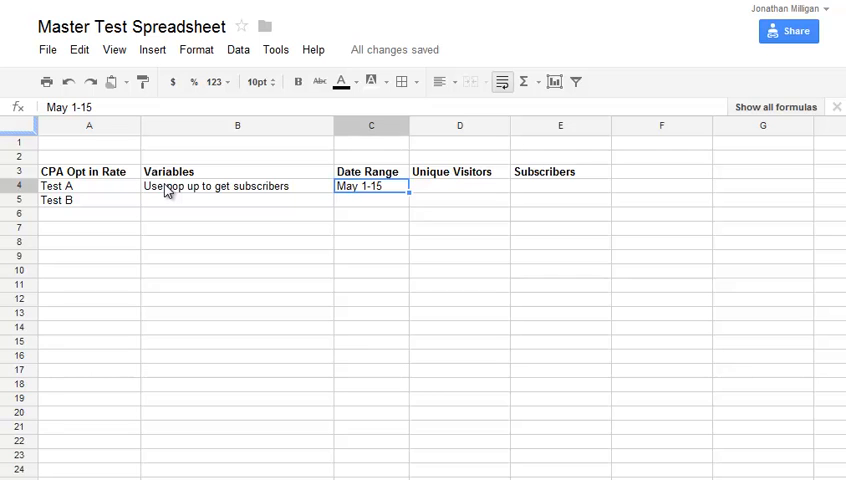
pyautogui.click(459, 186)
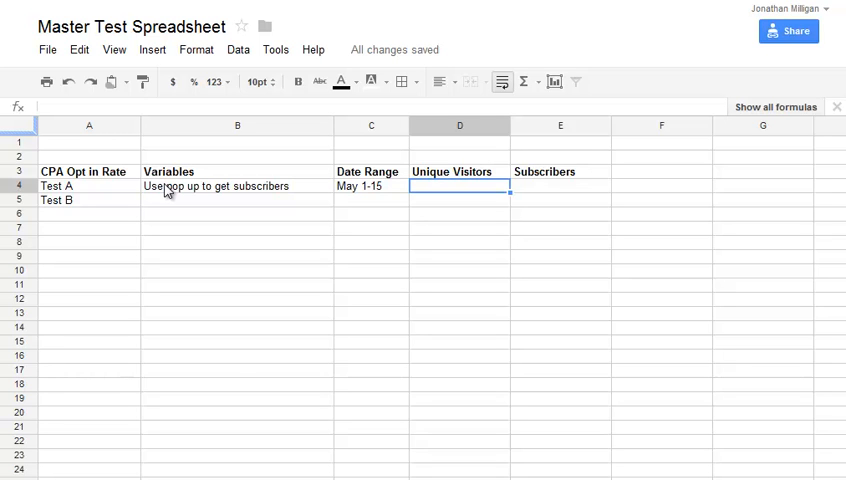
pyautogui.write('8')
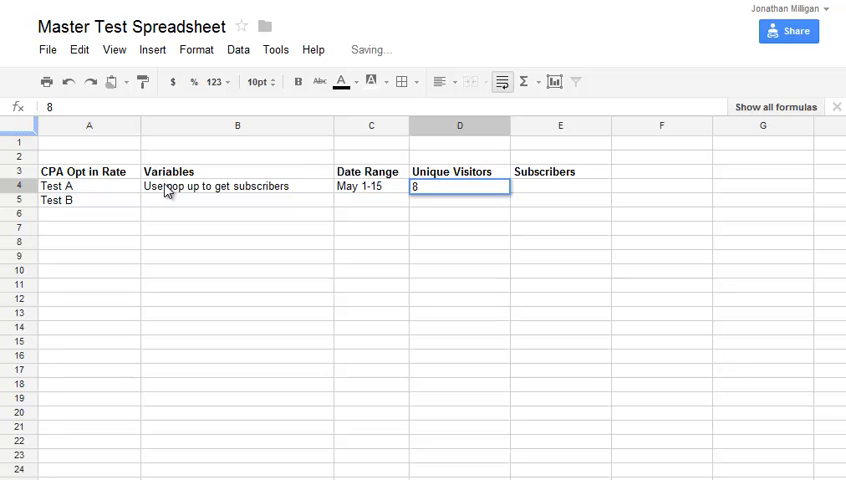
pyautogui.write('0230')
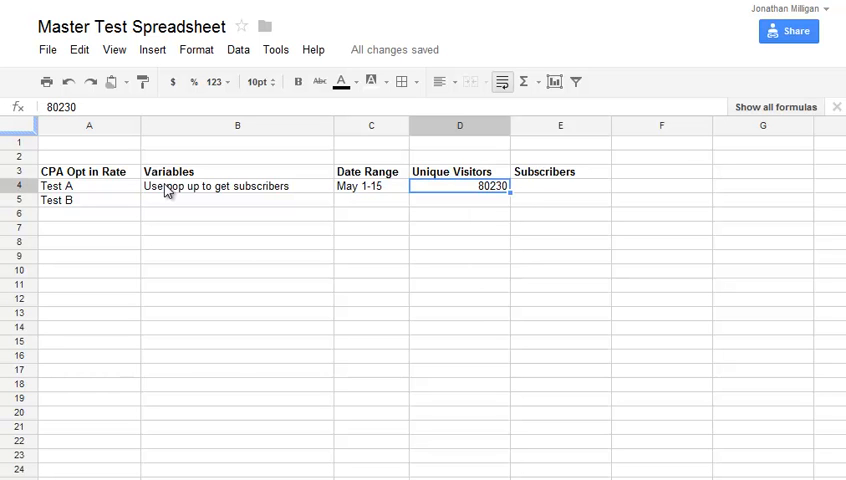
pyautogui.click(560, 185)
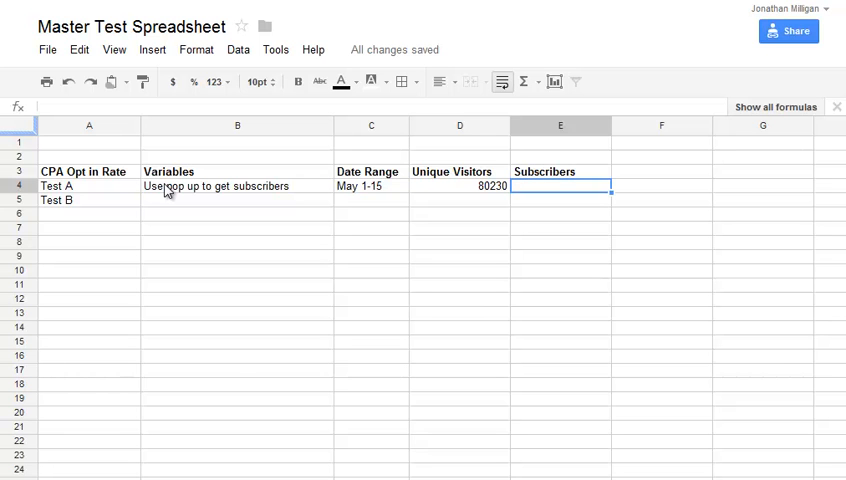
pyautogui.write('42')
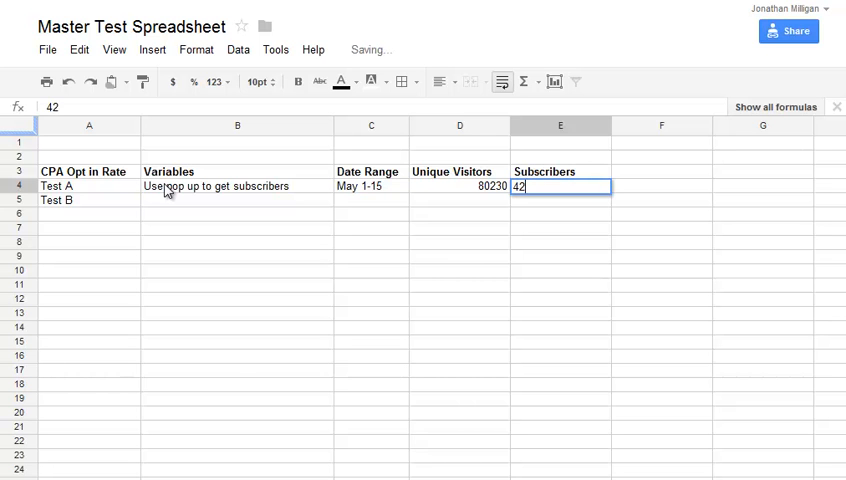
pyautogui.press('enter')
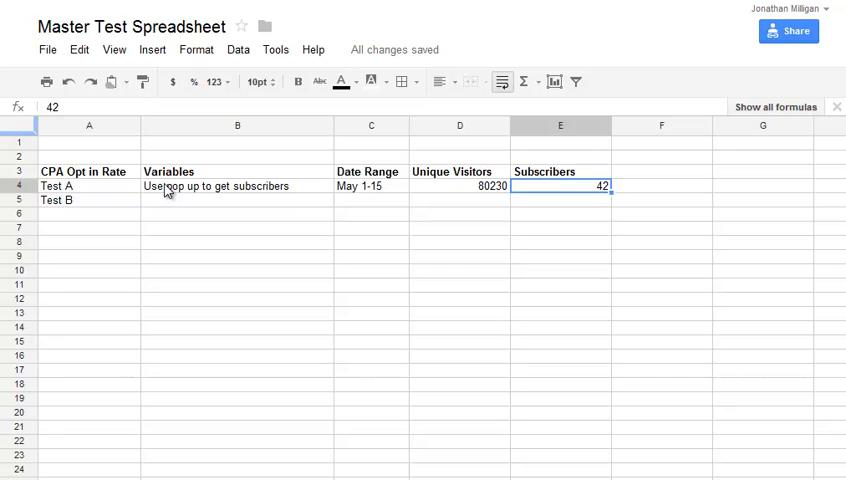
# Check Test A's 80230, 42 and May 1-15 values, then start Test B's variable
pyautogui.click(459, 186)
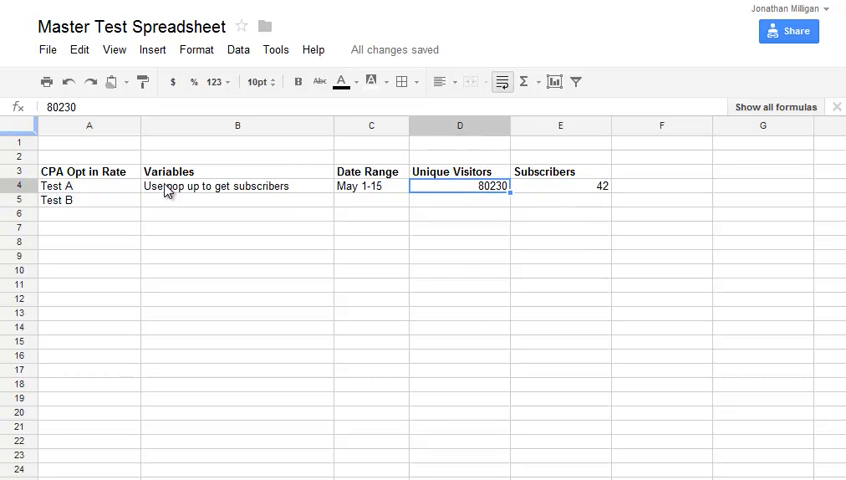
pyautogui.click(560, 186)
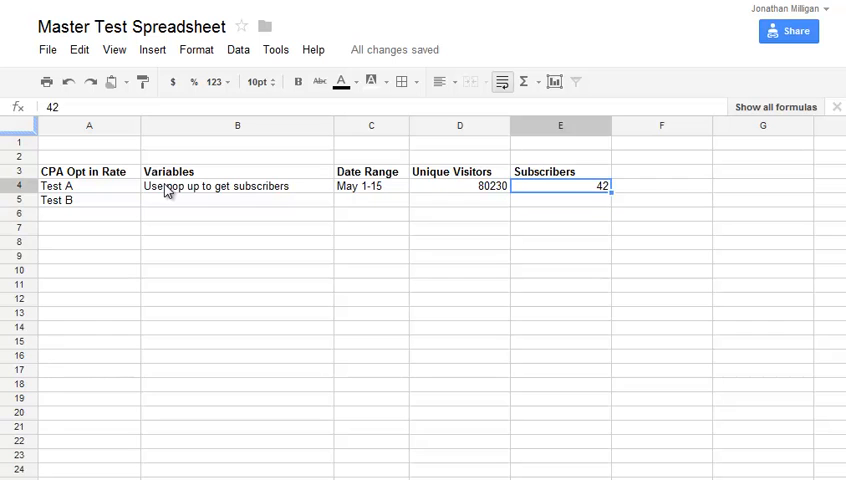
pyautogui.click(371, 186)
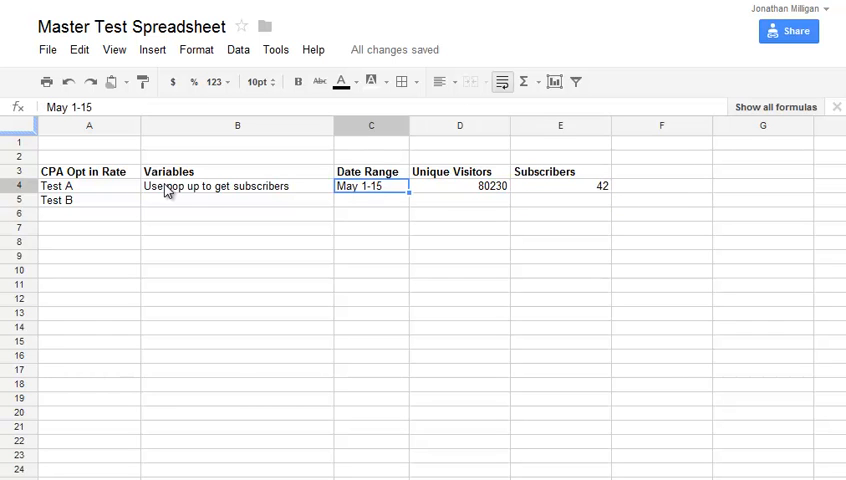
pyautogui.click(237, 200)
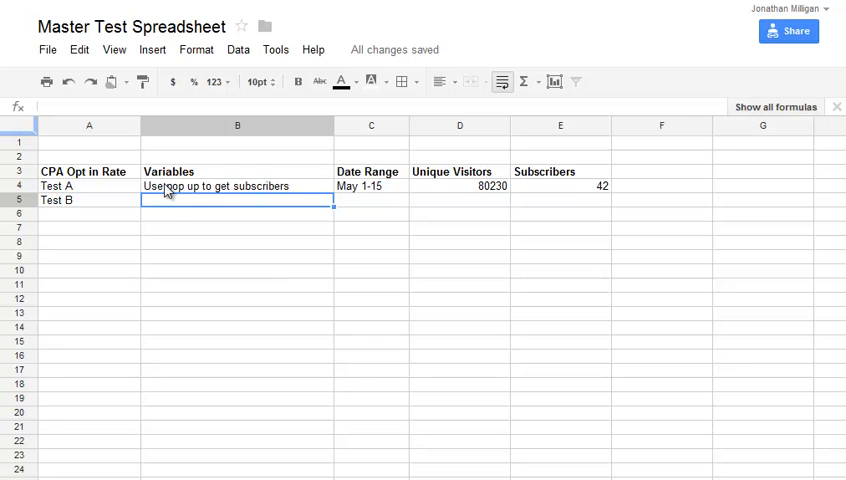
pyautogui.write('n')
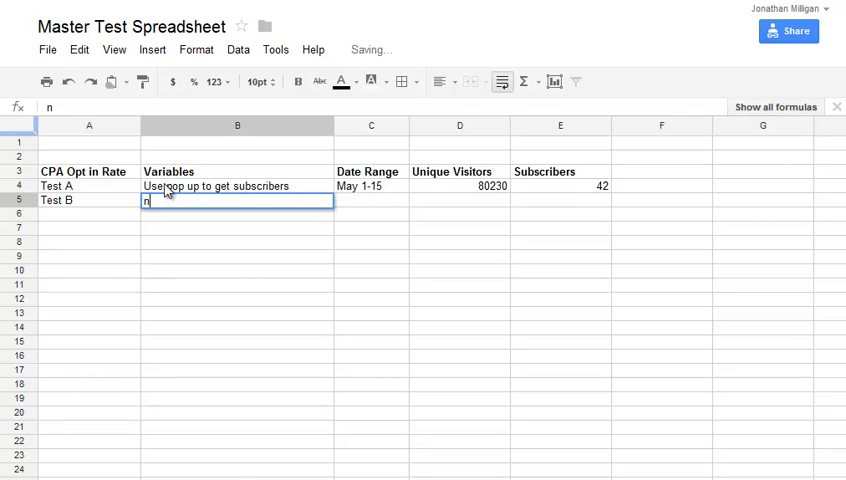
# Enter Test B's variable: no pop up, call to action in sidebar
pyautogui.write('o pop used')
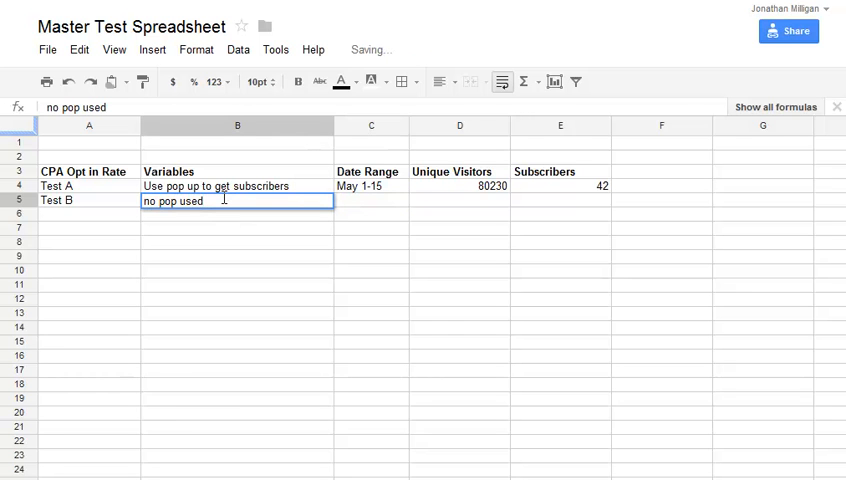
pyautogui.write('call to action in side')
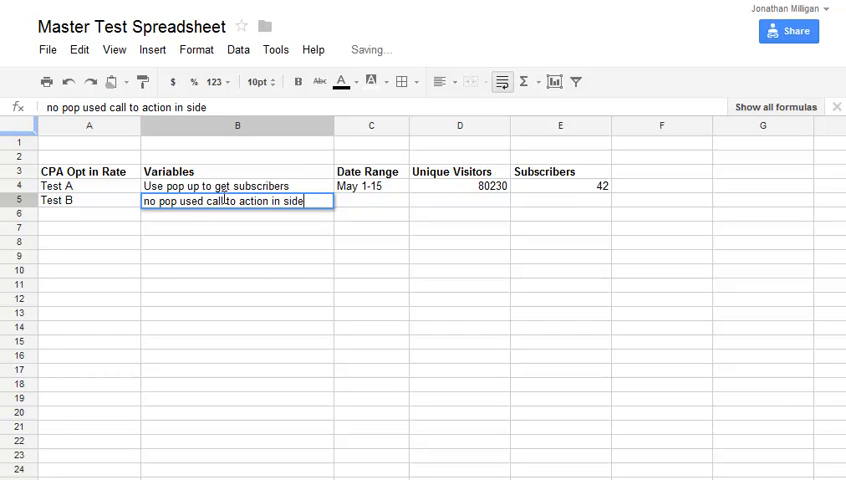
pyautogui.write('bar')
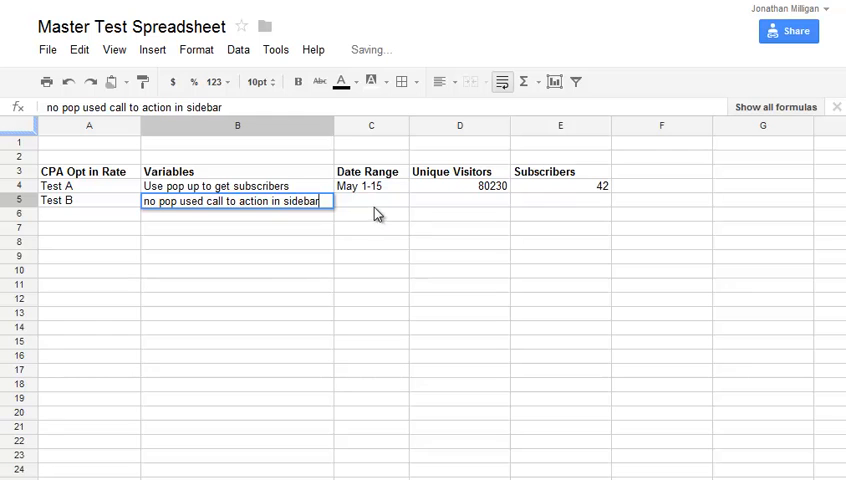
pyautogui.click(371, 199)
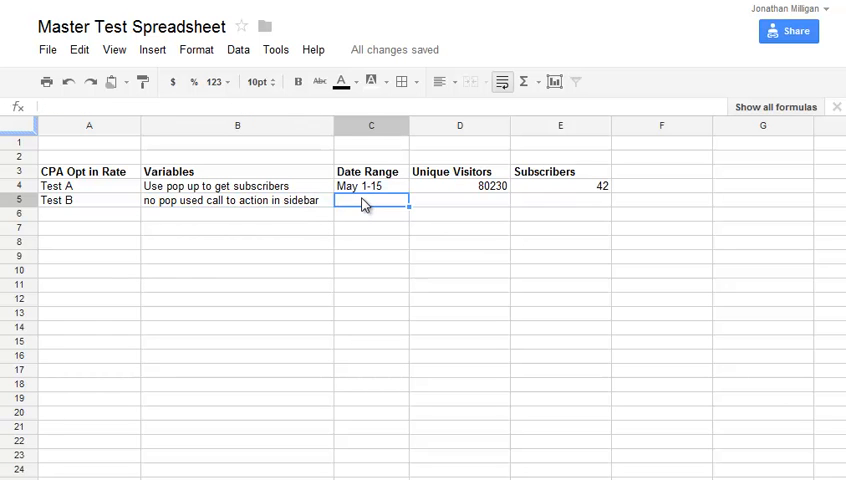
# Fill Test B's date range May 16-30, 81235 visitors and 26 subscribers
pyautogui.write('May 1-15')
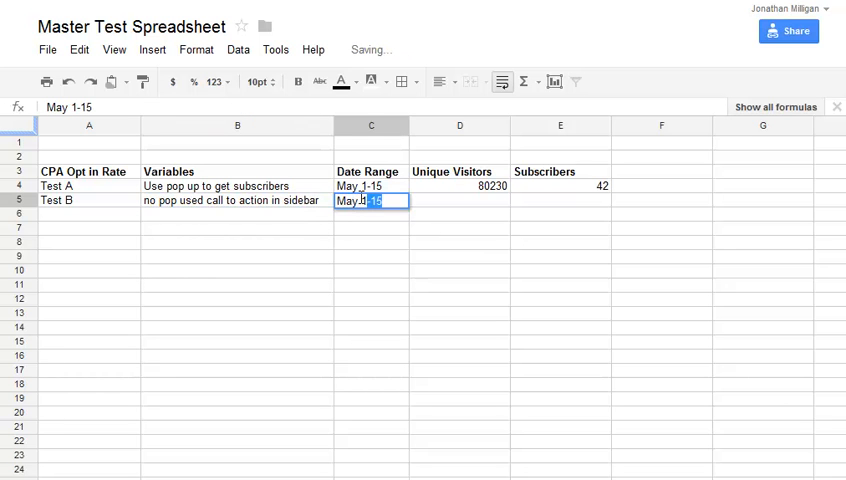
pyautogui.write('May 16-30')
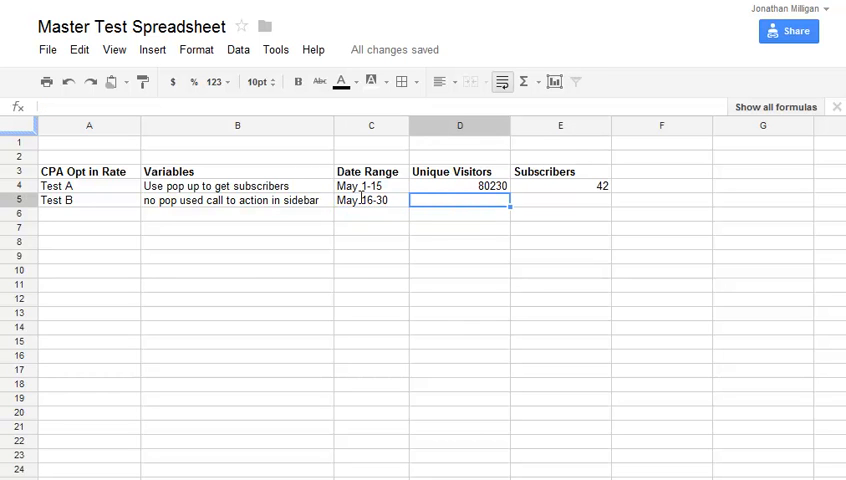
pyautogui.moveTo(365, 205)
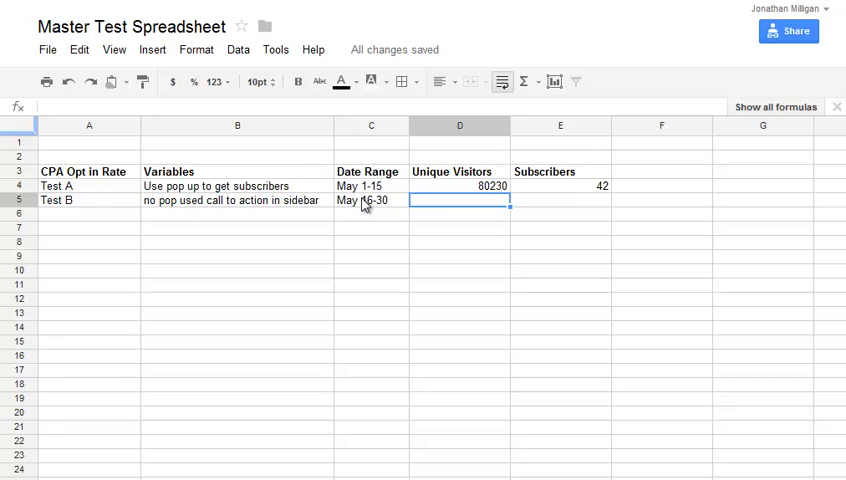
pyautogui.write('81235')
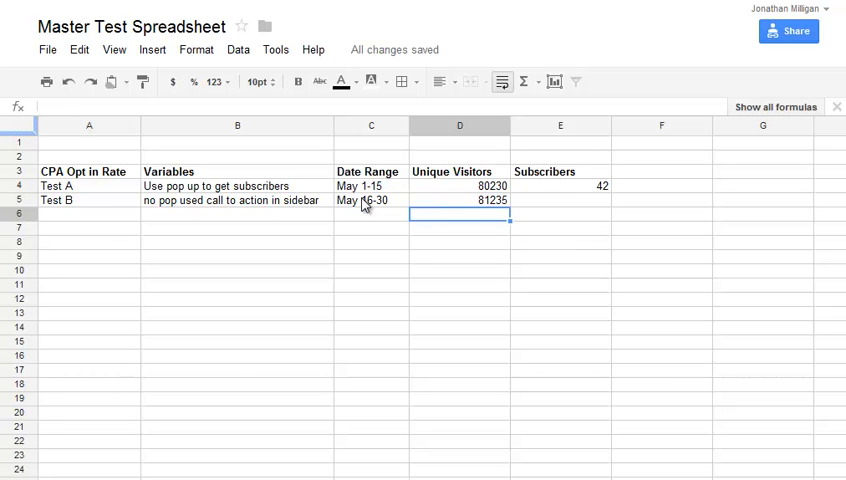
pyautogui.click(459, 200)
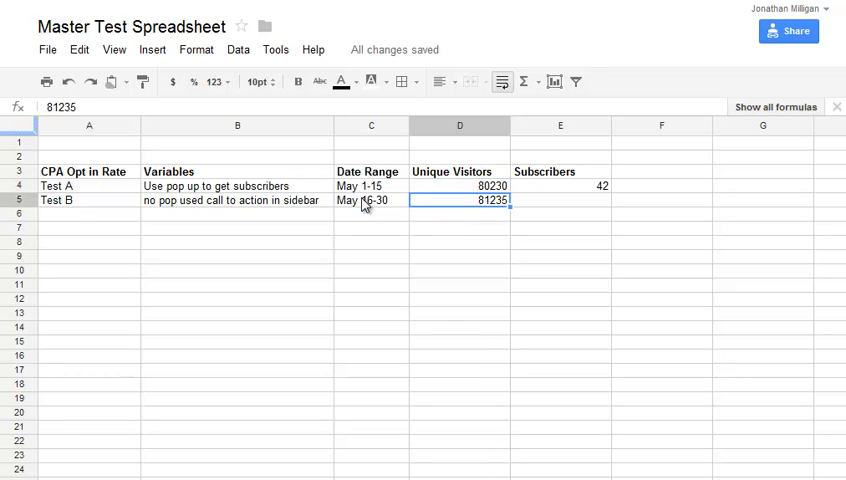
pyautogui.click(560, 199)
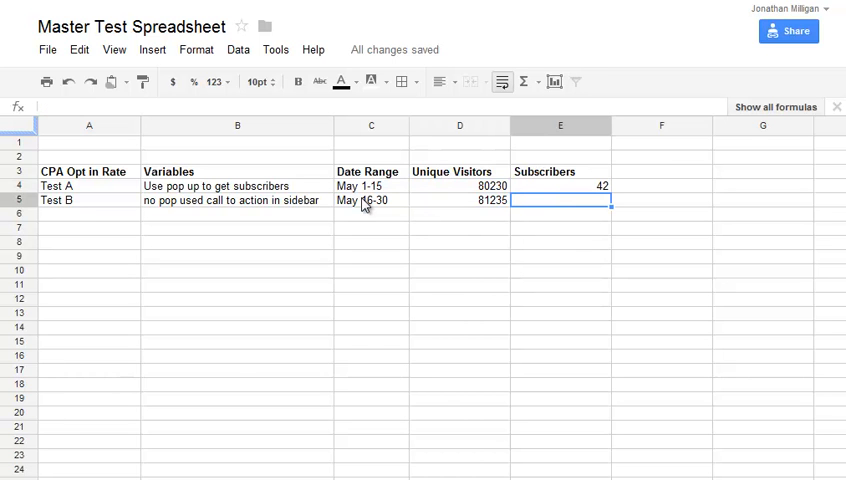
pyautogui.write('26')
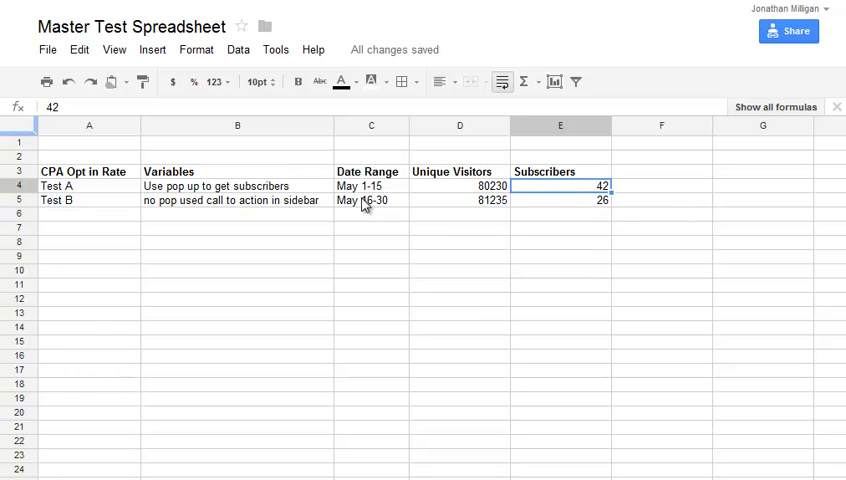
pyautogui.click(237, 185)
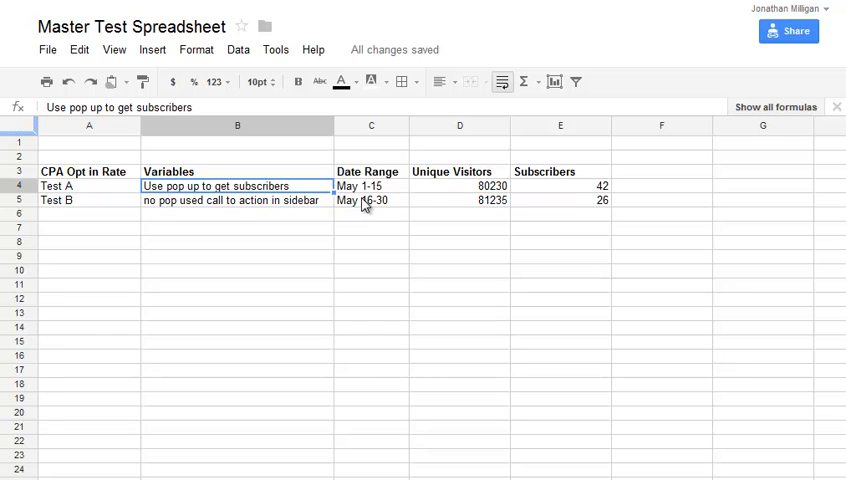
pyautogui.click(236, 200)
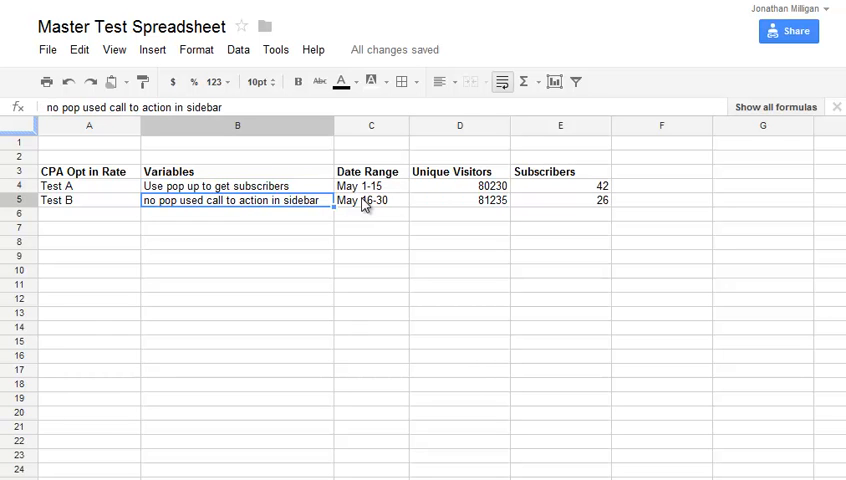
pyautogui.click(237, 213)
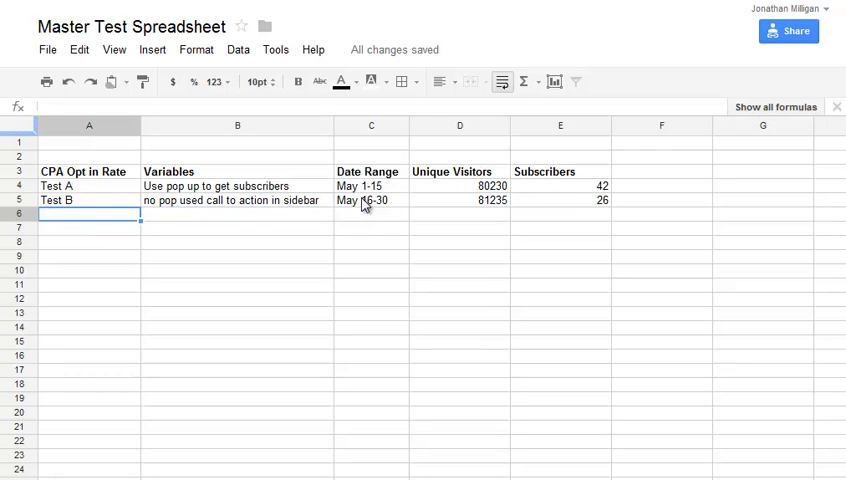
# Name the row Test C with variable 'Call to action at end of every post and sidebar'
pyautogui.write('Test')
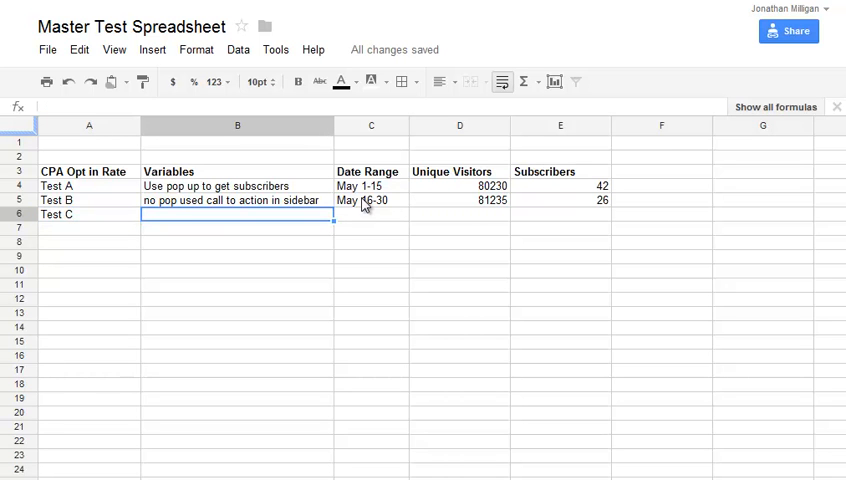
pyautogui.write('Call to a')
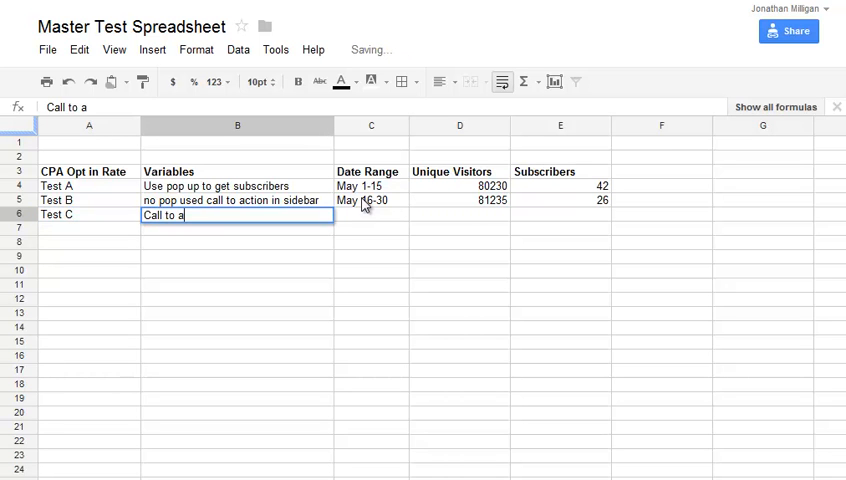
pyautogui.write('ction at')
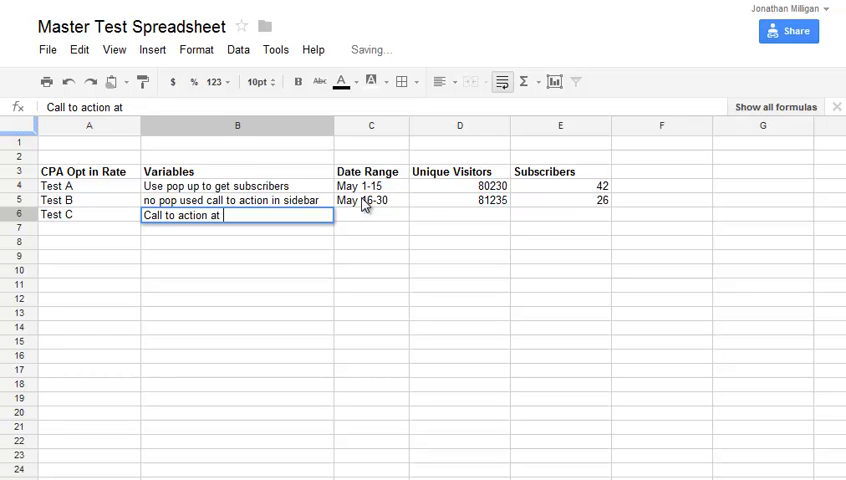
pyautogui.write('end of every')
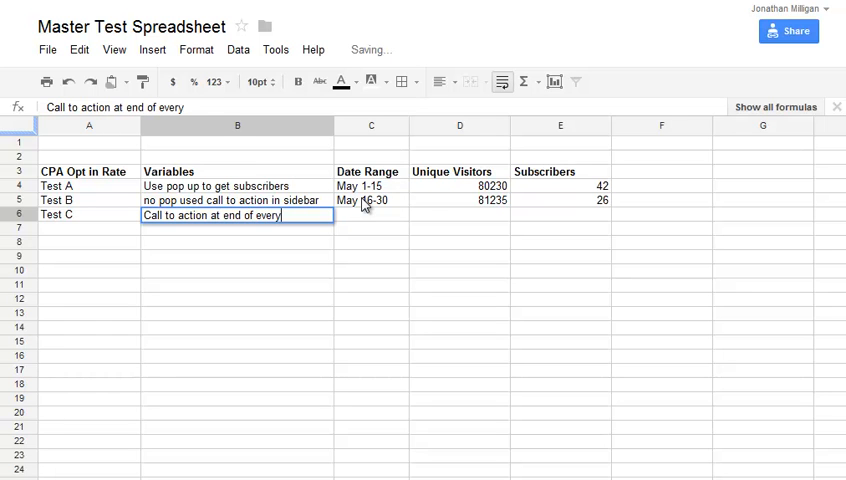
pyautogui.write('post and sidebar')
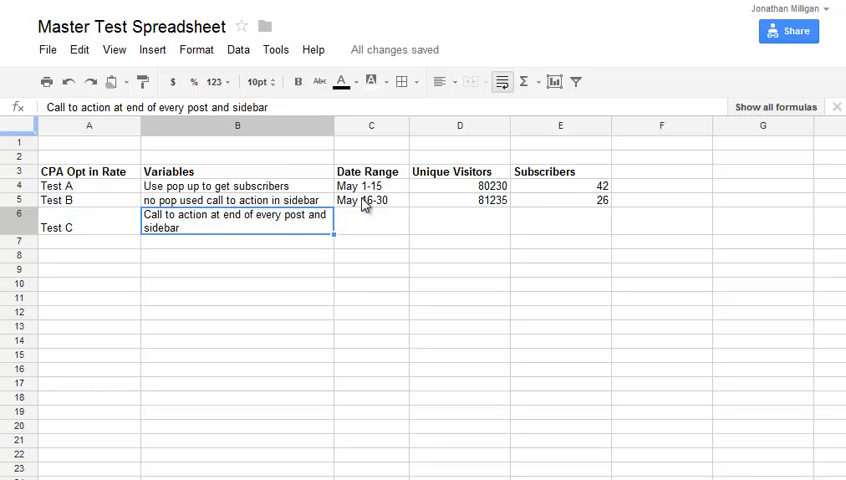
# Give Test C the date range June 1-15 and 79258 visitors
pyautogui.click(371, 221)
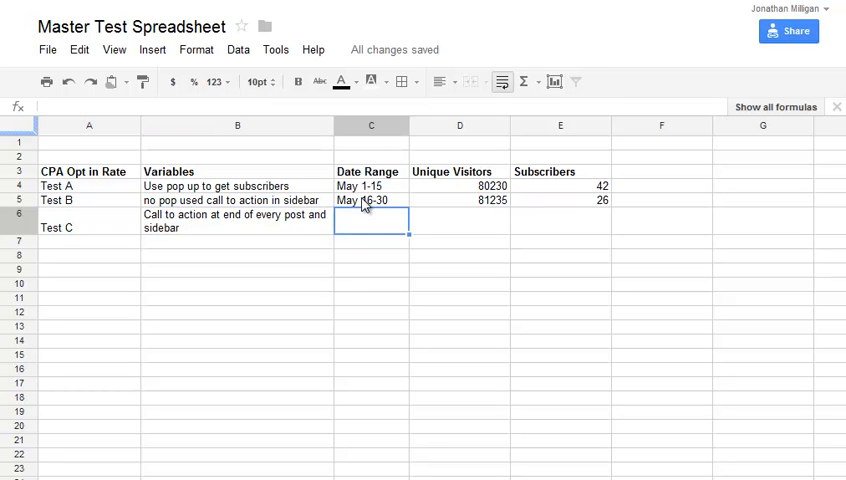
pyautogui.write('Ju')
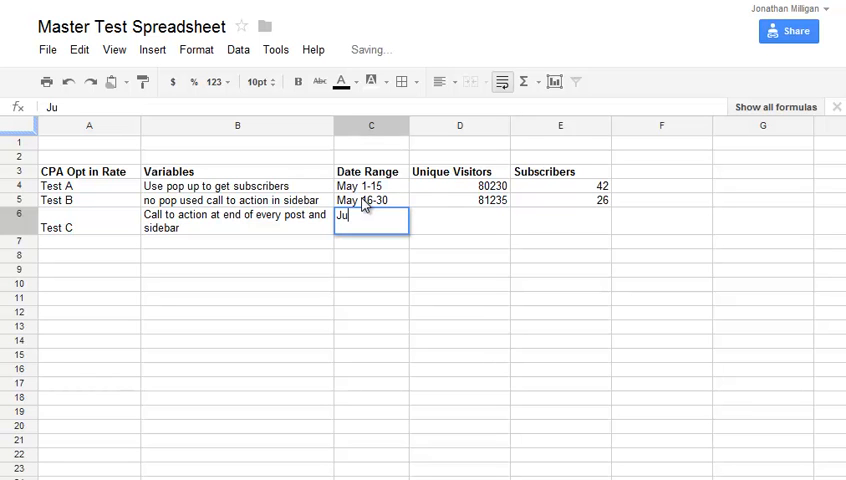
pyautogui.write('June 1-15')
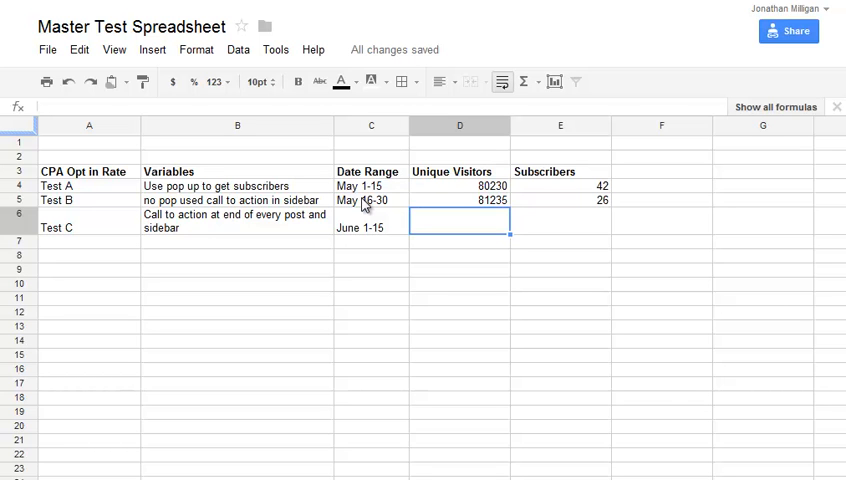
pyautogui.write('79258')
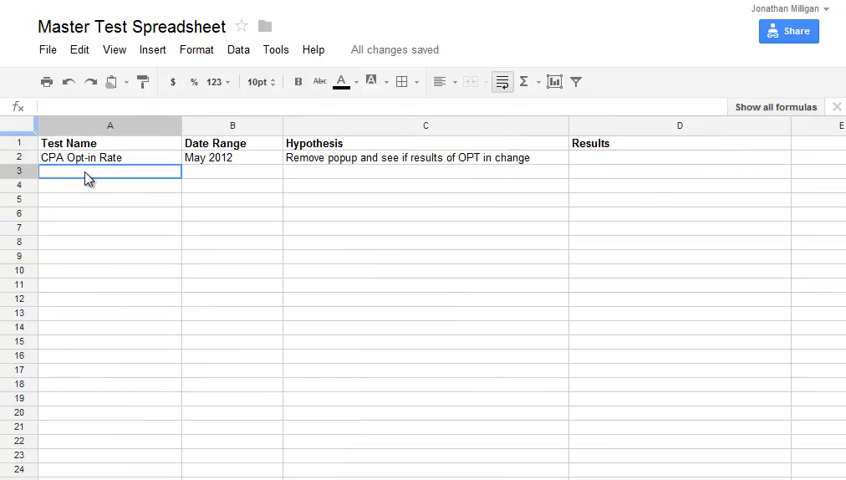
# Enter Adsense as a test name and begin typing 'Product Sal' below it
pyautogui.write('Adsense')
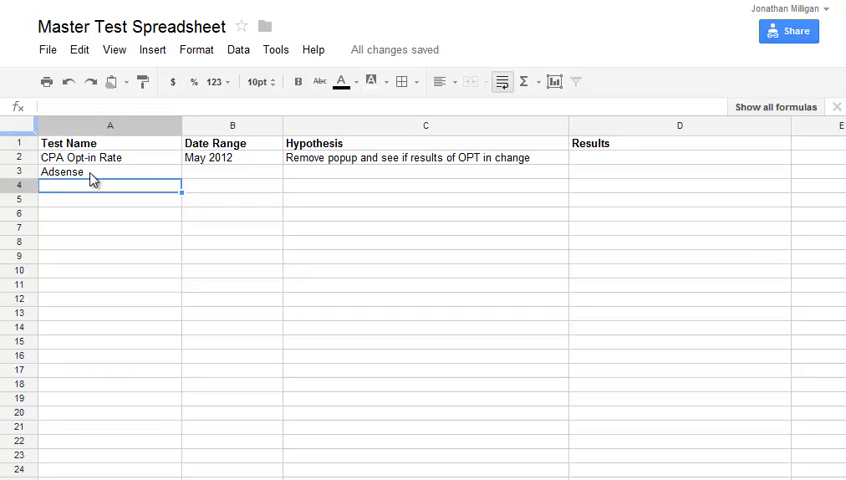
pyautogui.write('Product')
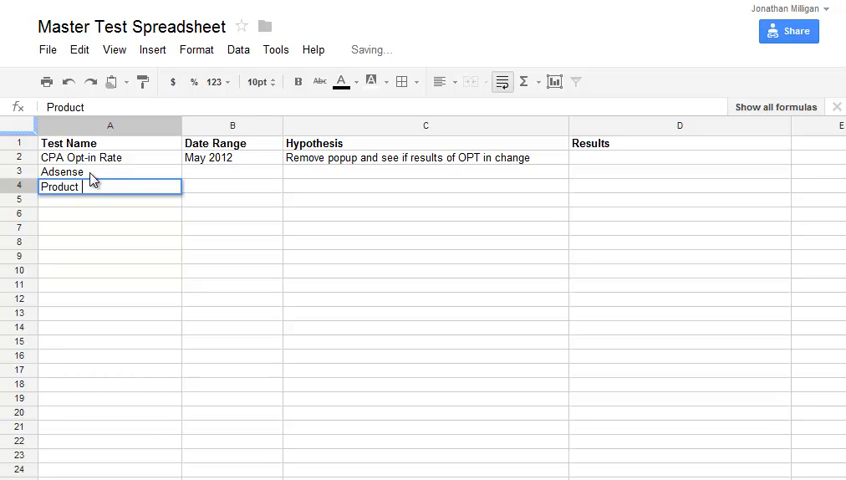
pyautogui.write('Sal')
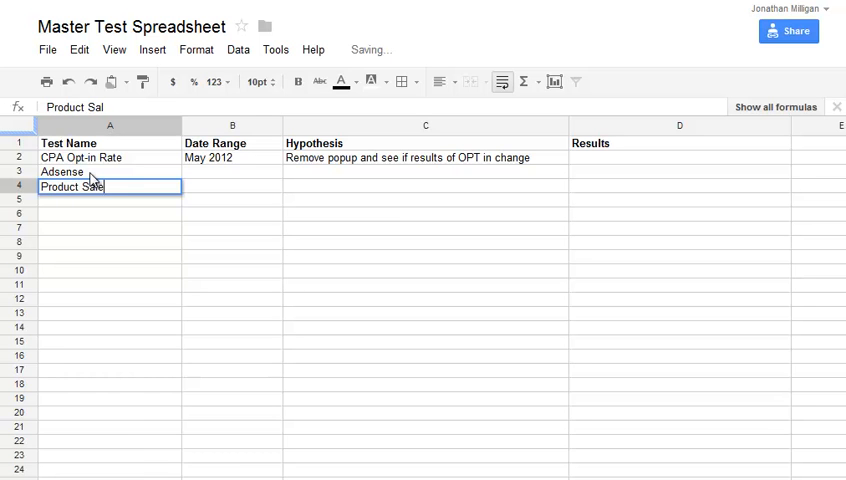